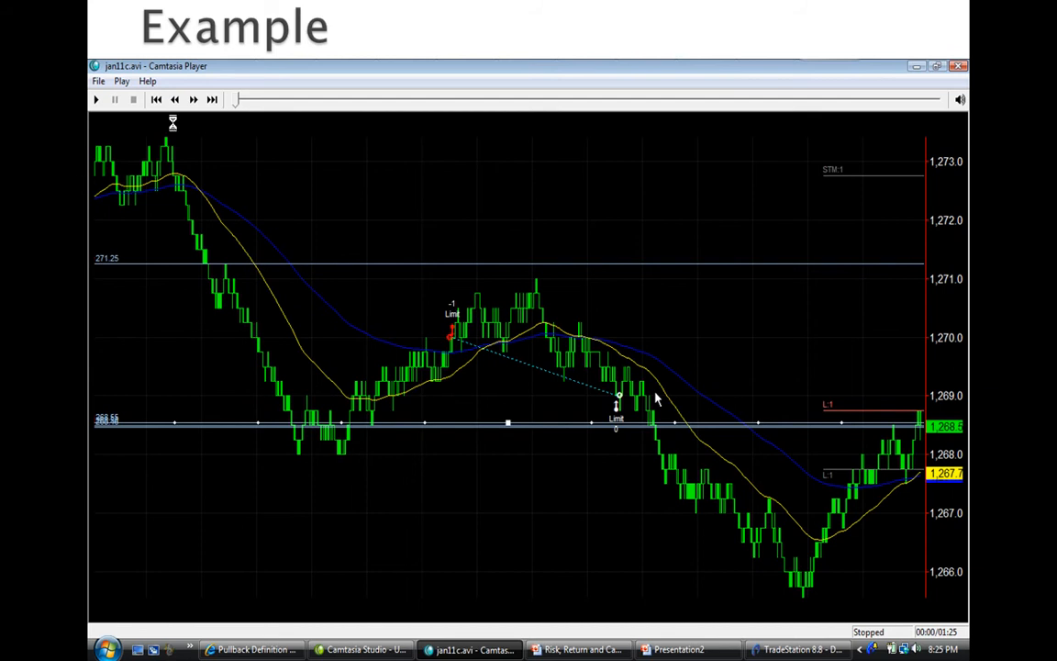
pyautogui.moveTo(206, 253)
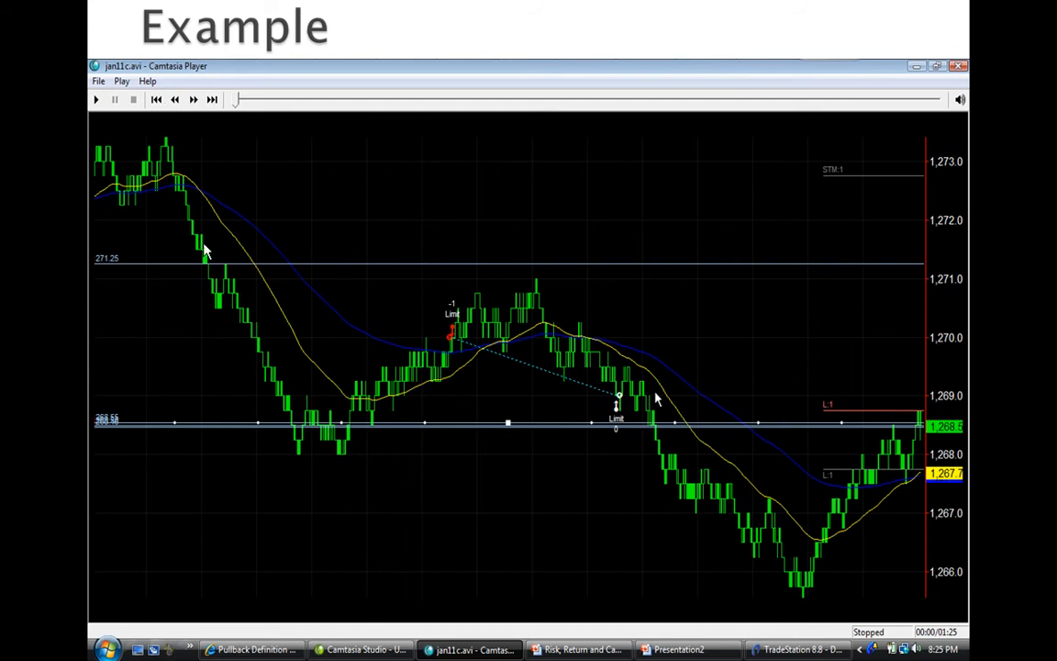
pyautogui.moveTo(373, 421)
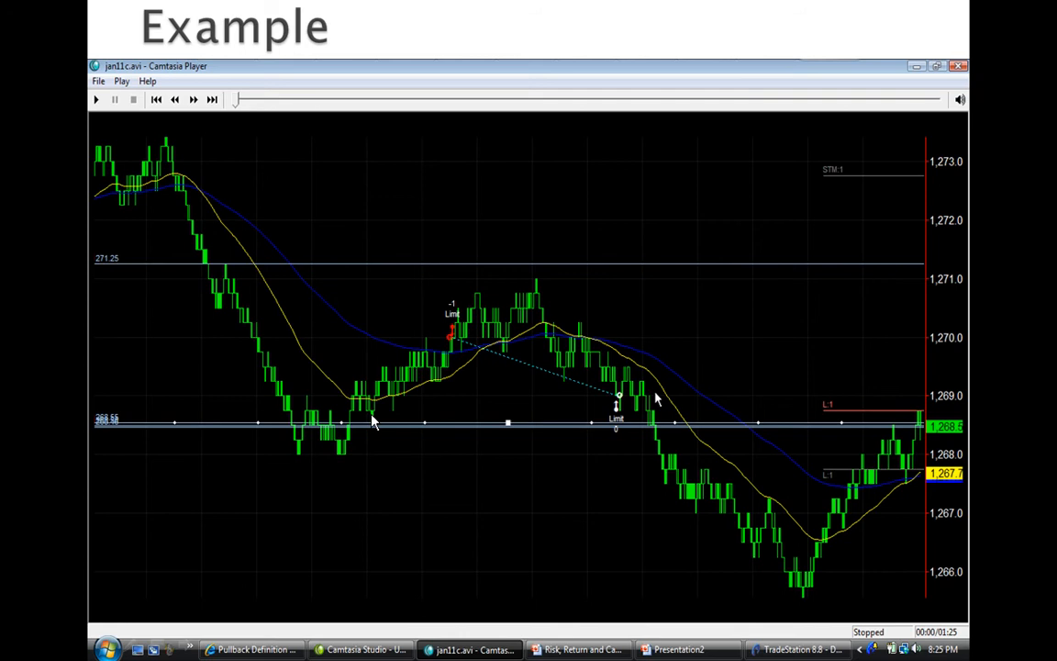
pyautogui.moveTo(358, 393)
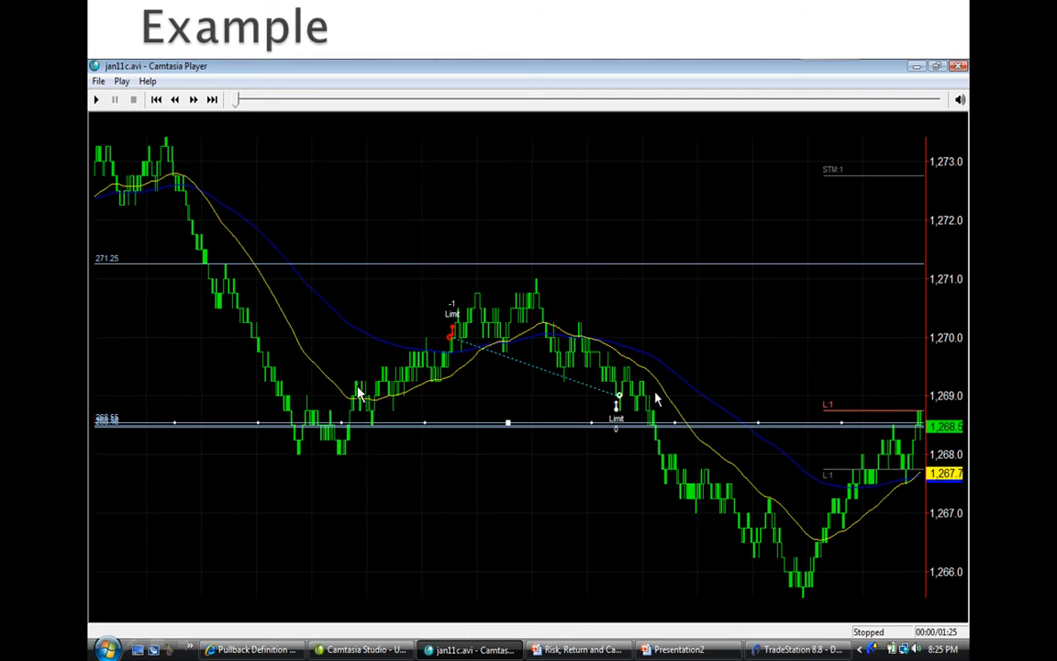
pyautogui.moveTo(392, 394)
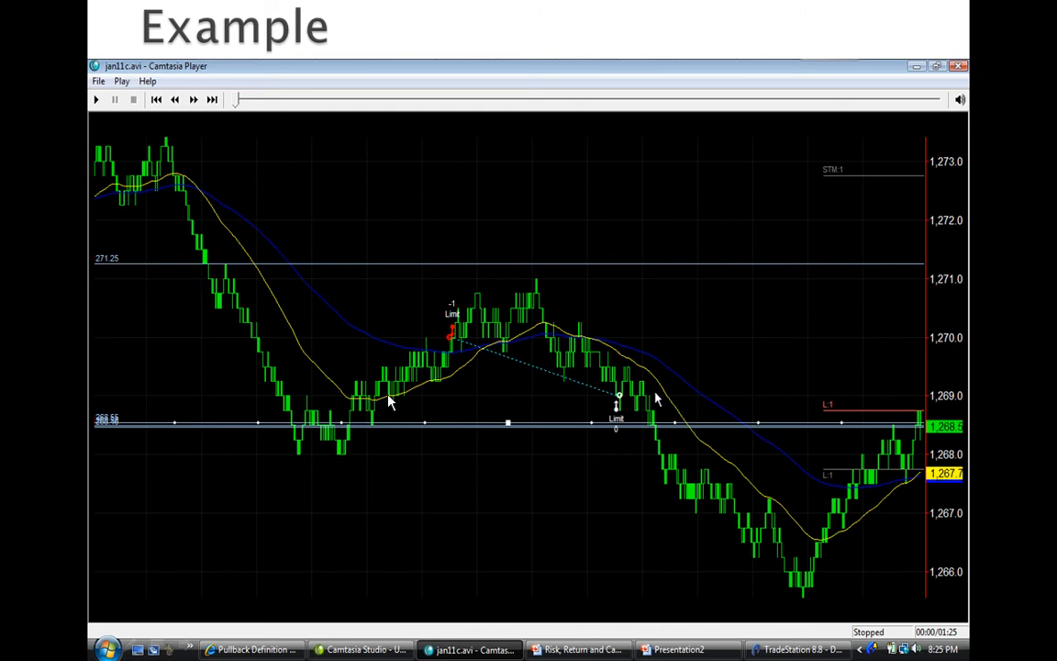
pyautogui.moveTo(395, 384)
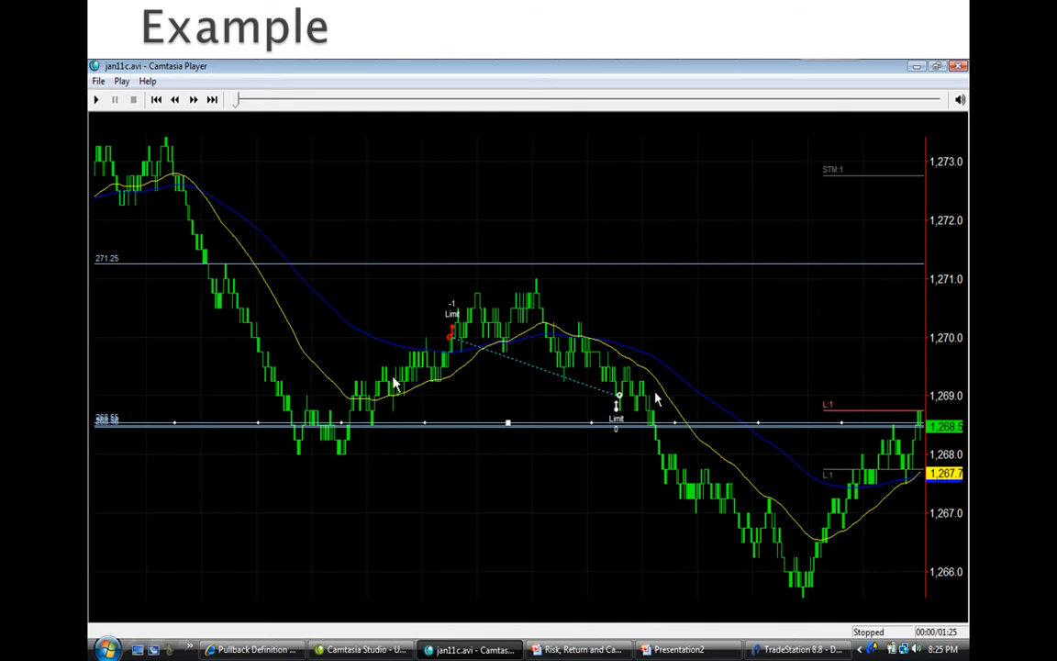
pyautogui.moveTo(613, 358)
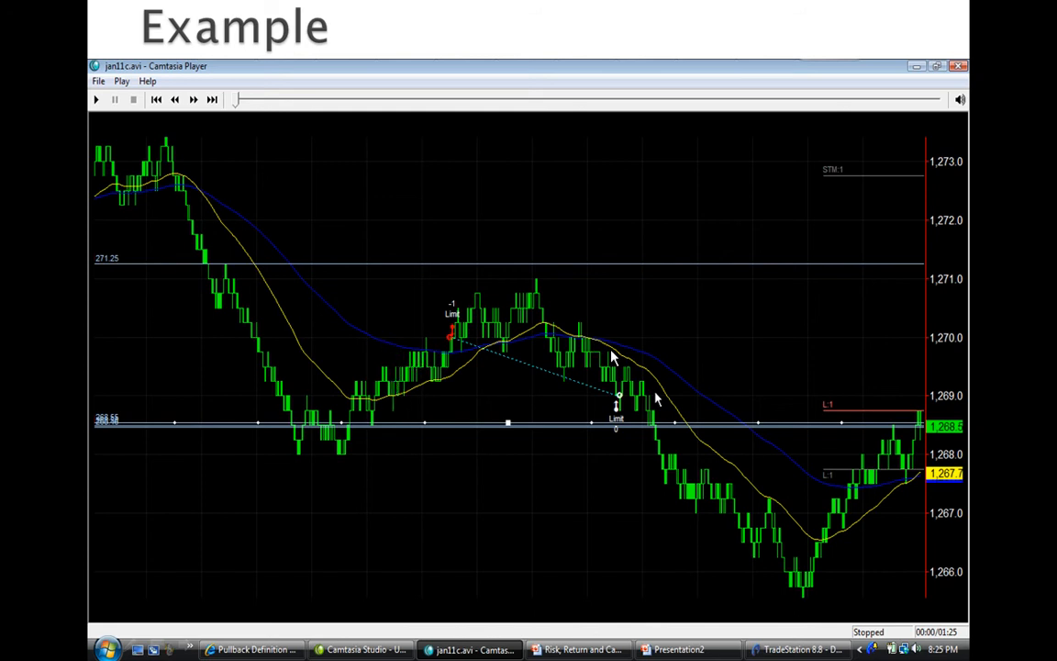
pyautogui.moveTo(366, 354)
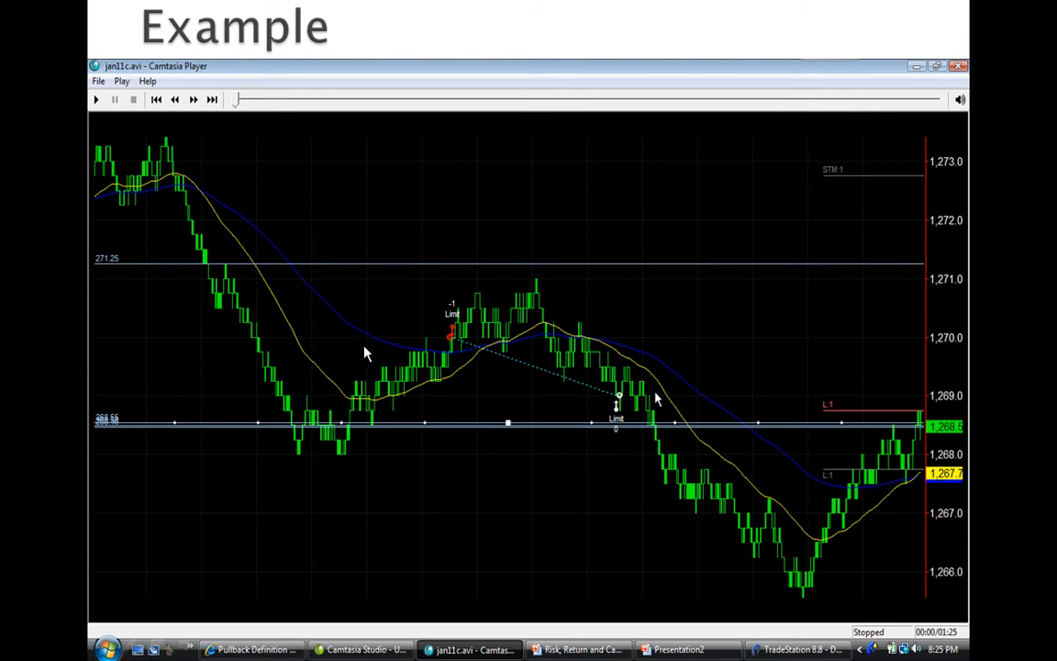
pyautogui.moveTo(382, 346)
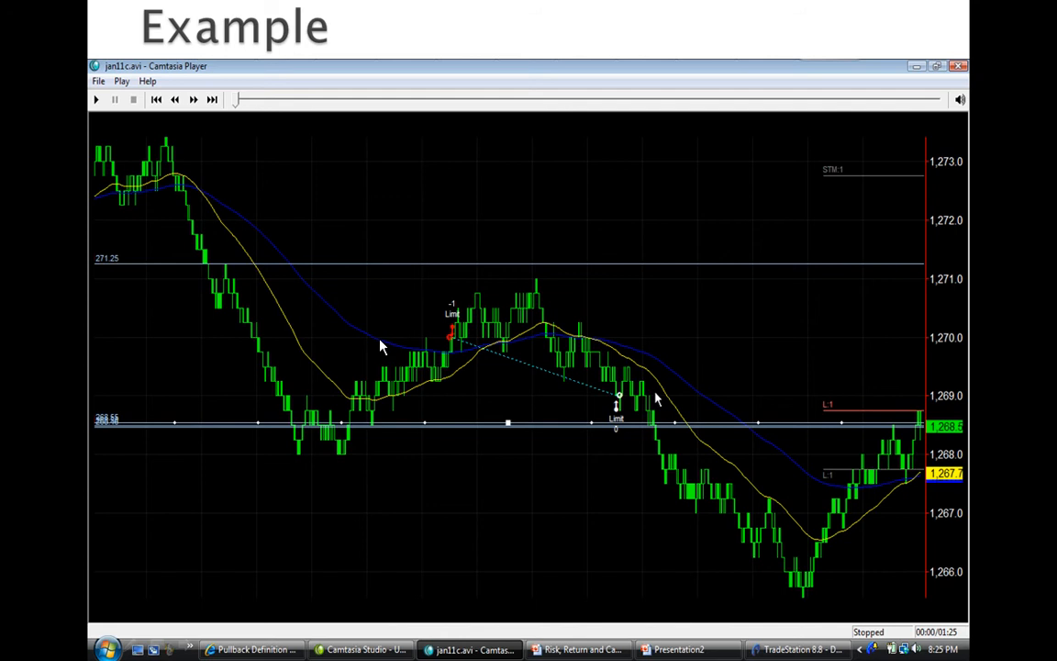
pyautogui.moveTo(499, 386)
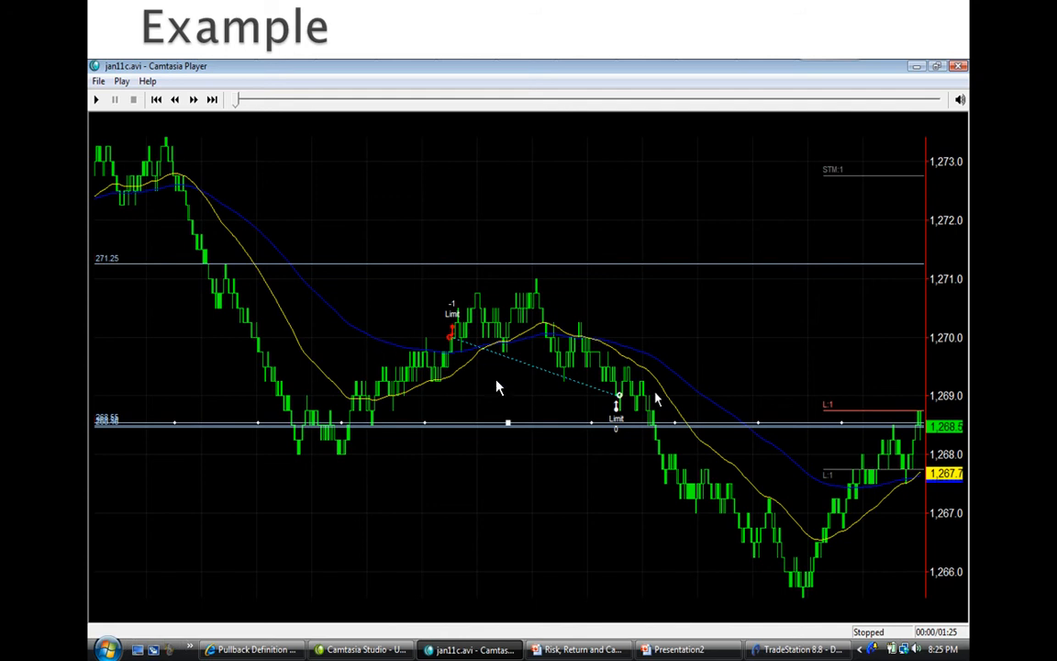
pyautogui.moveTo(443, 341)
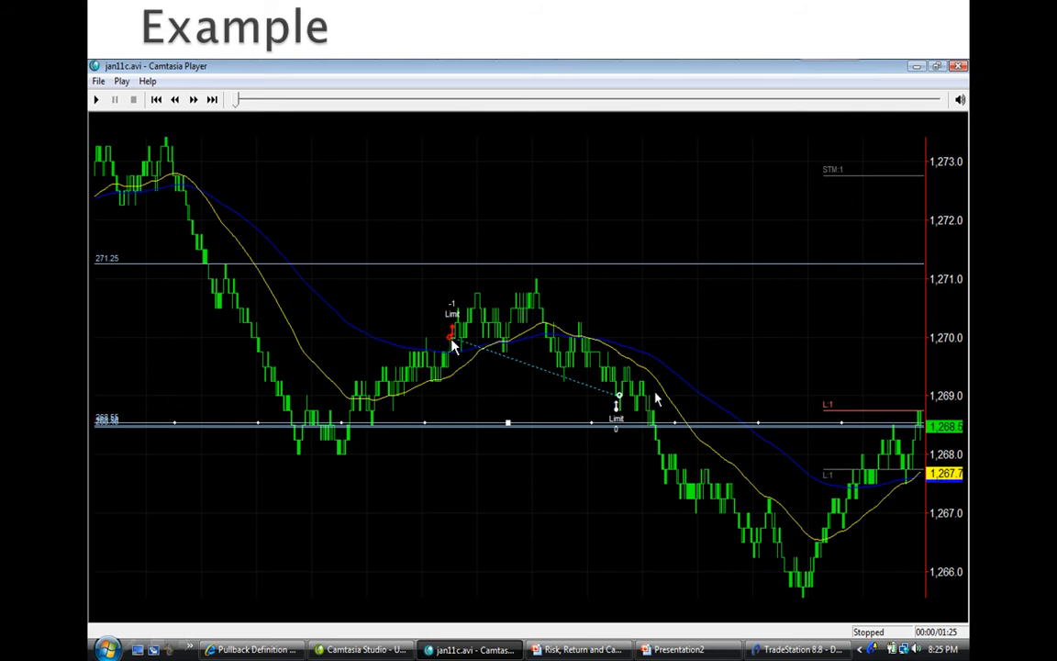
pyautogui.moveTo(940, 349)
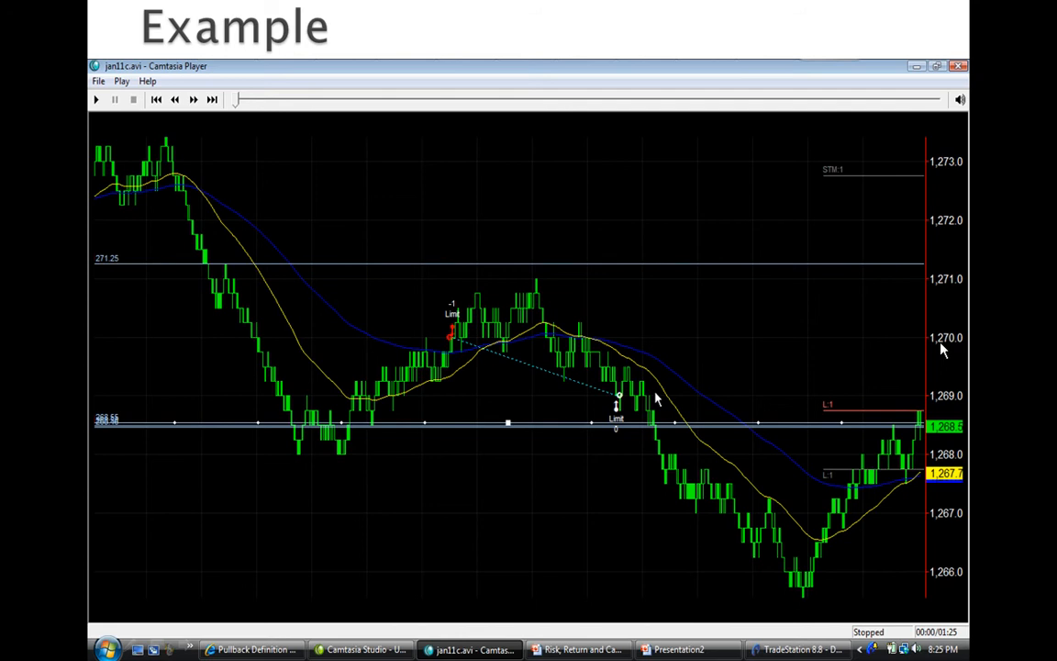
pyautogui.moveTo(624, 407)
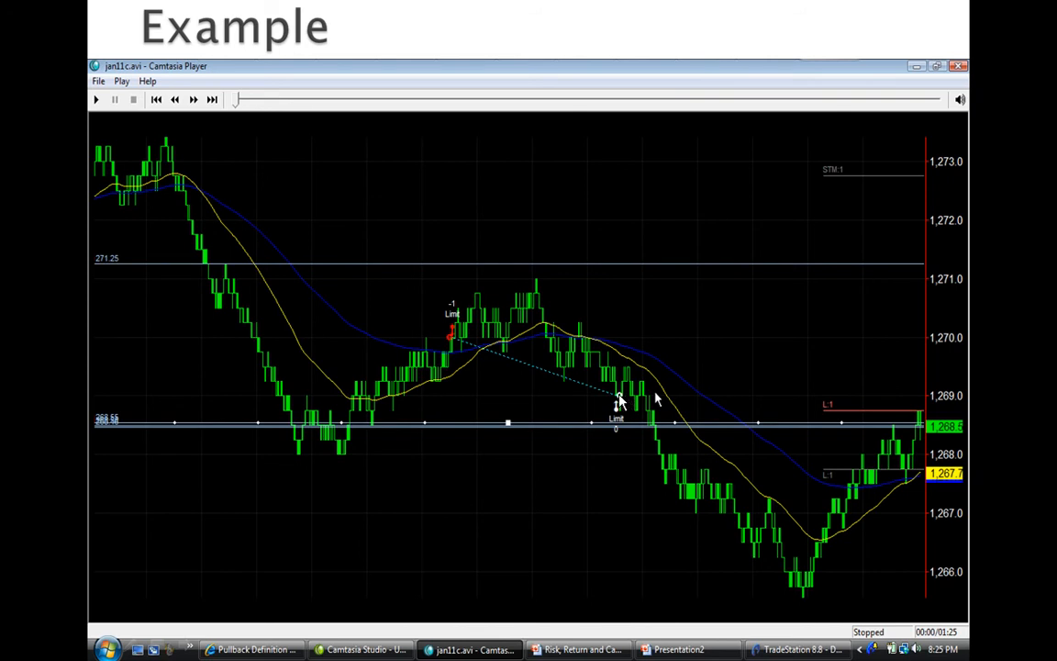
pyautogui.moveTo(665, 500)
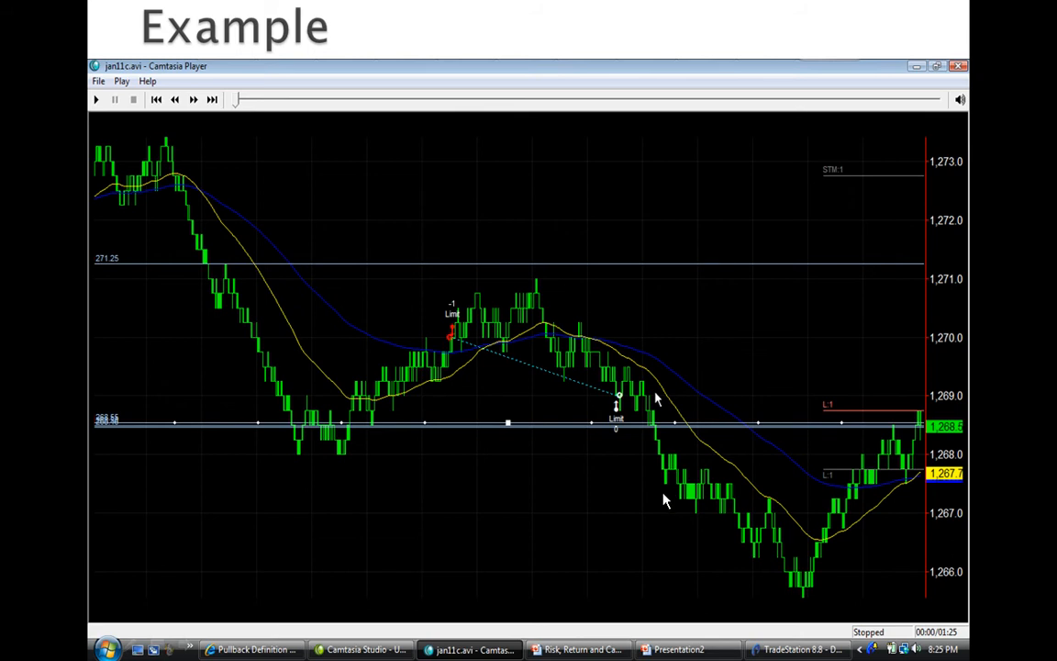
pyautogui.moveTo(693, 505)
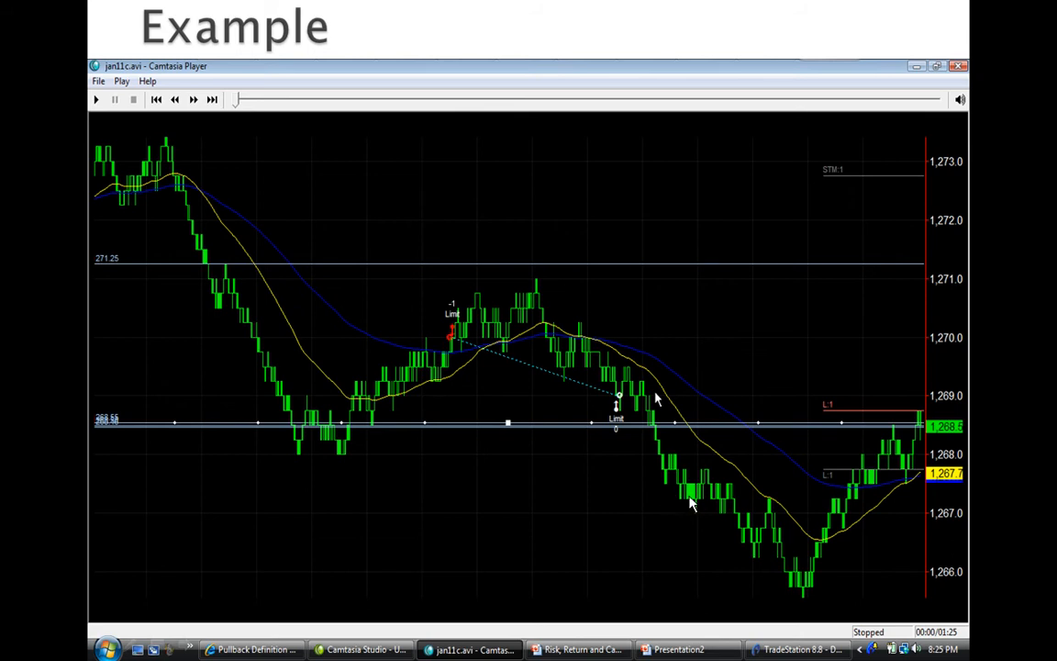
pyautogui.moveTo(696, 510)
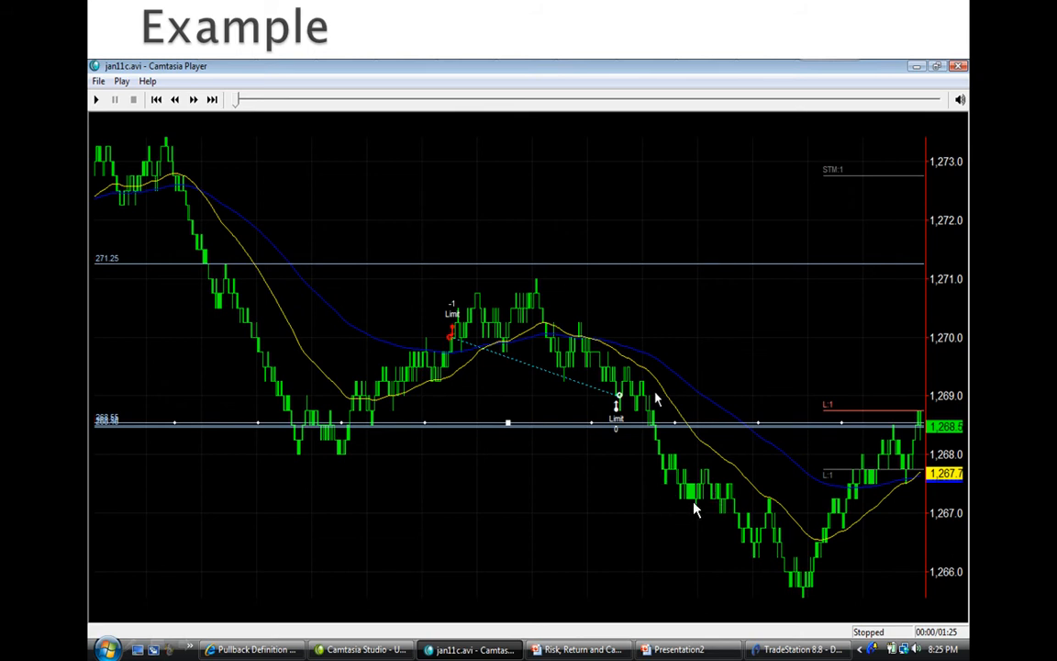
pyautogui.moveTo(684, 486)
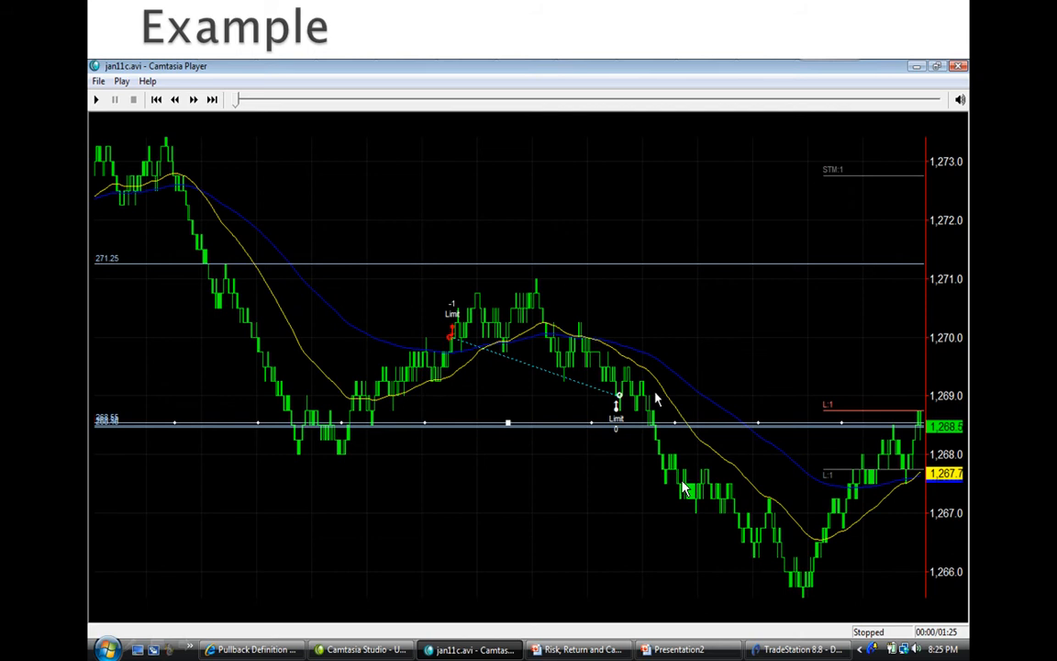
pyautogui.moveTo(347, 551)
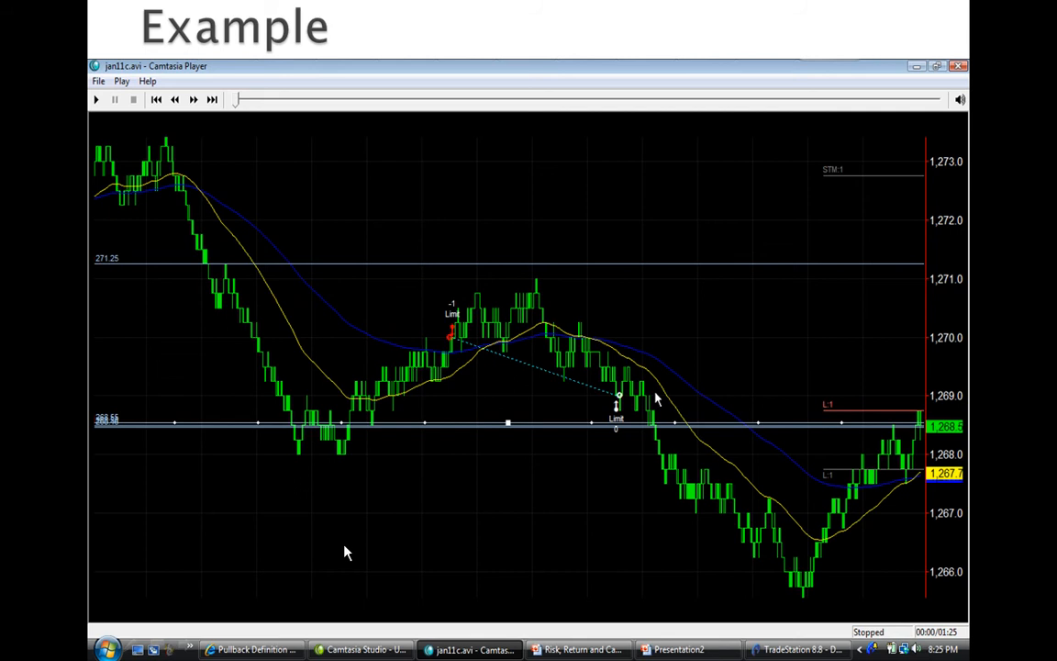
pyautogui.moveTo(909, 418)
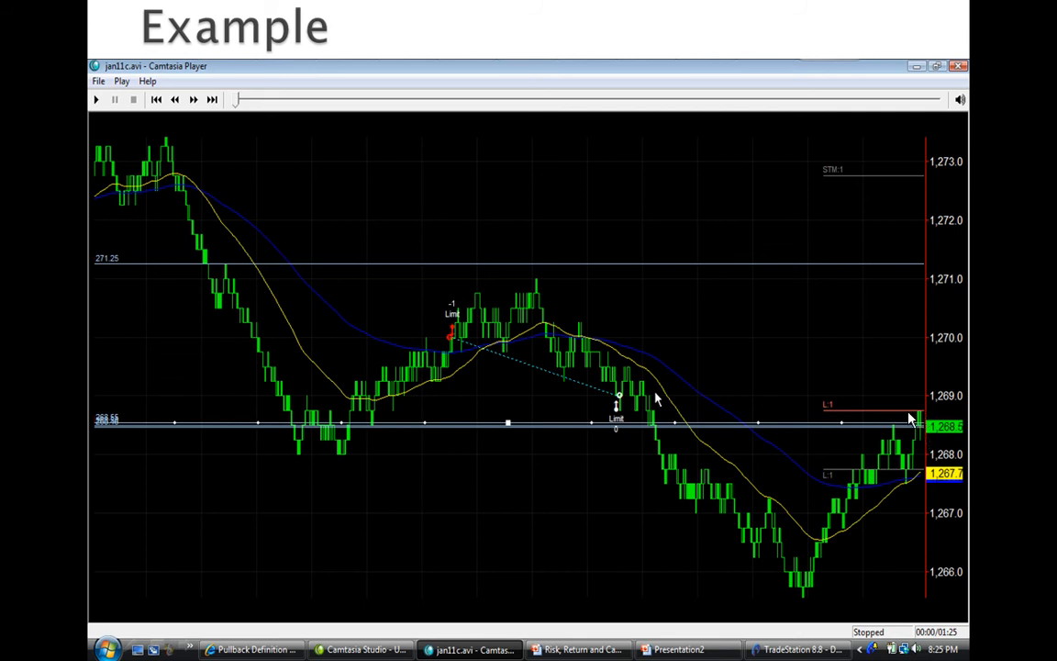
pyautogui.moveTo(918, 430)
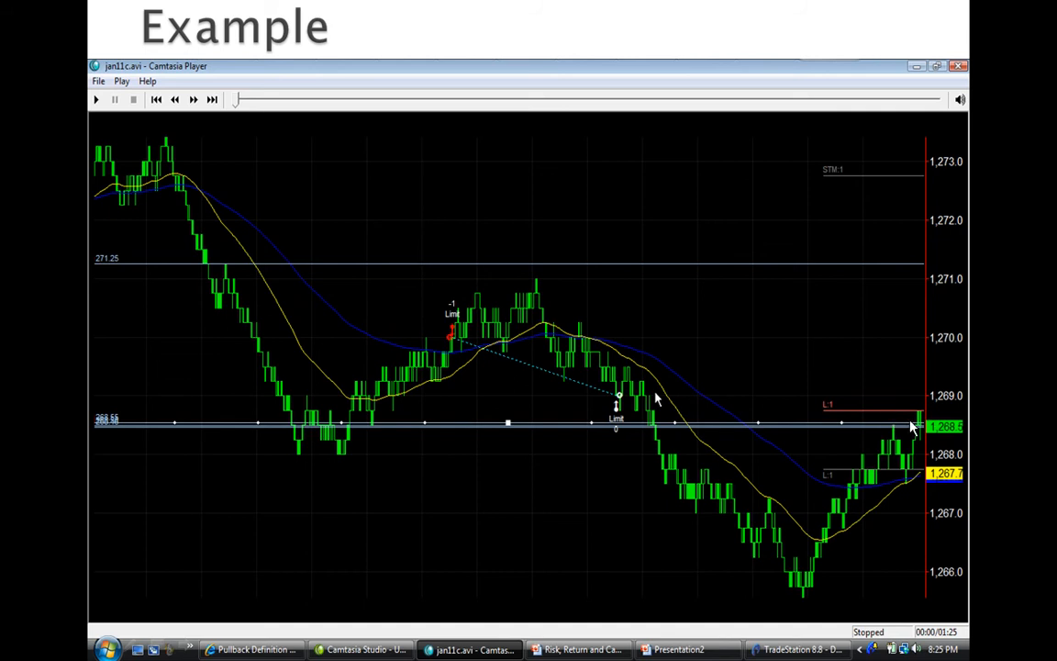
pyautogui.moveTo(925, 413)
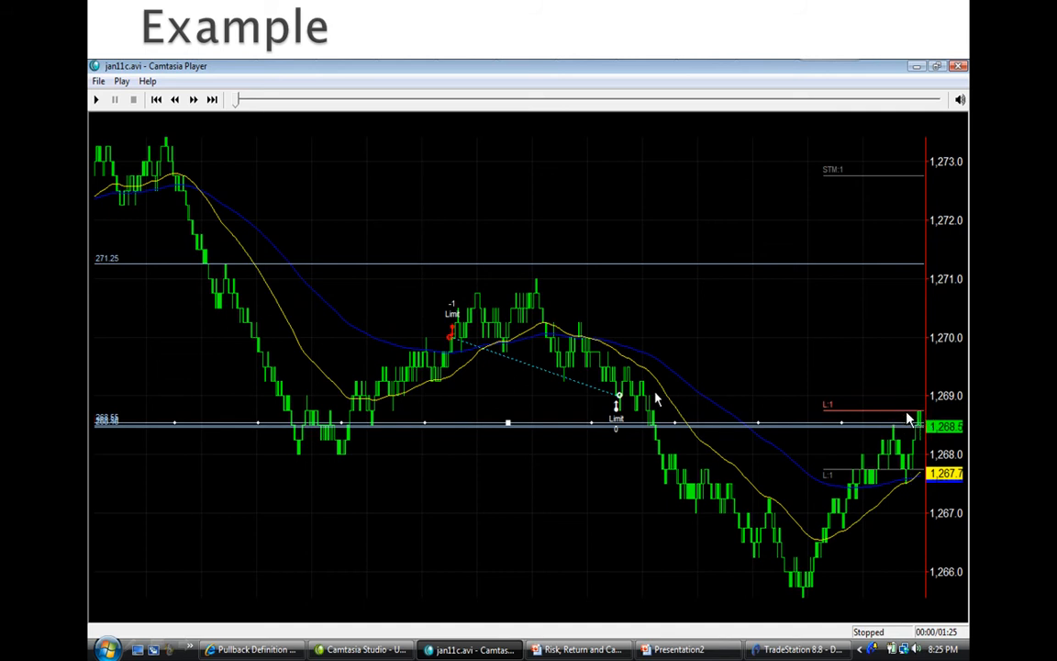
pyautogui.moveTo(912, 477)
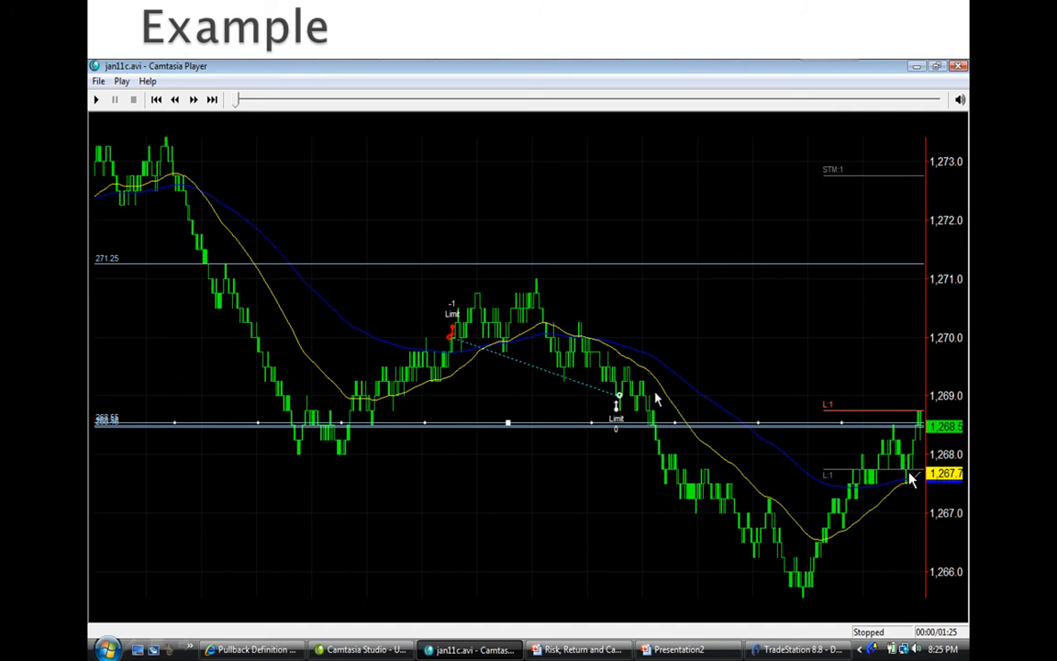
pyautogui.moveTo(925, 449)
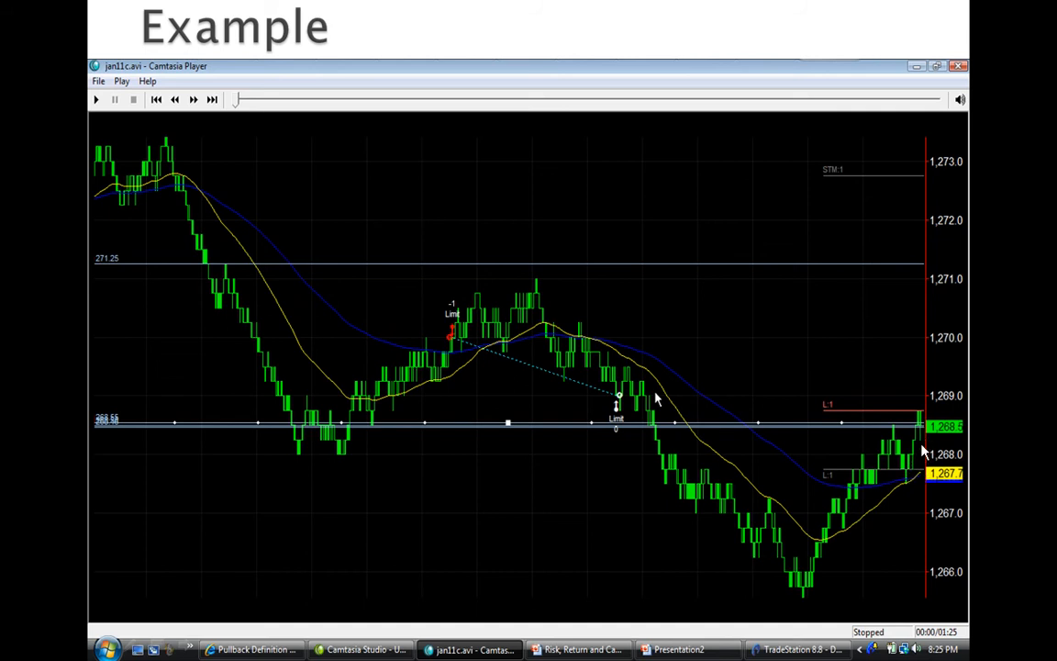
pyautogui.moveTo(924, 474)
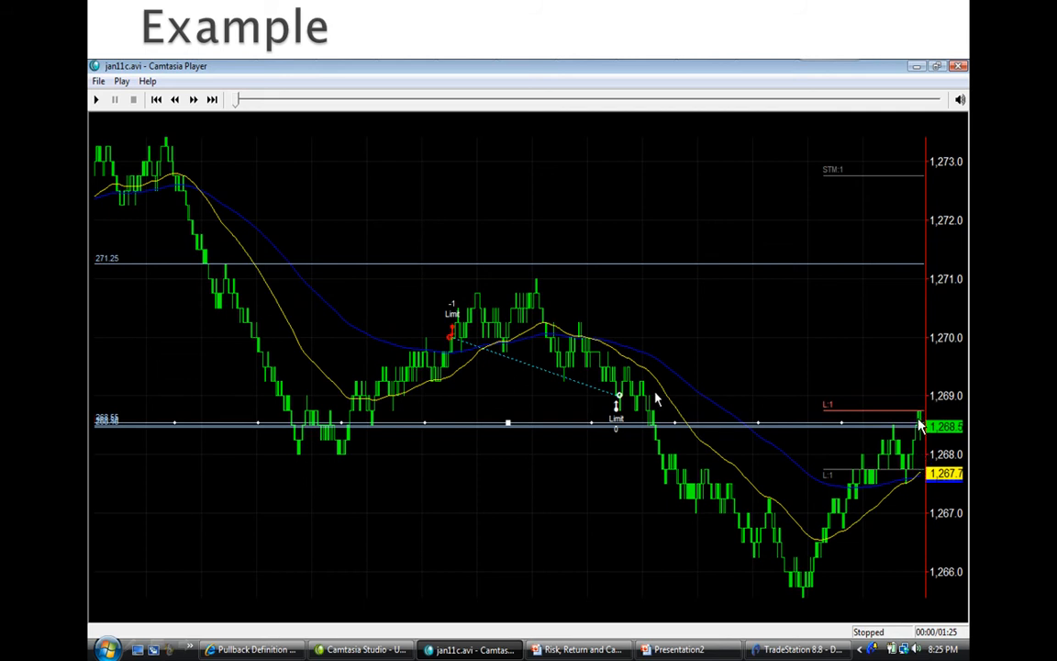
pyautogui.moveTo(923, 423)
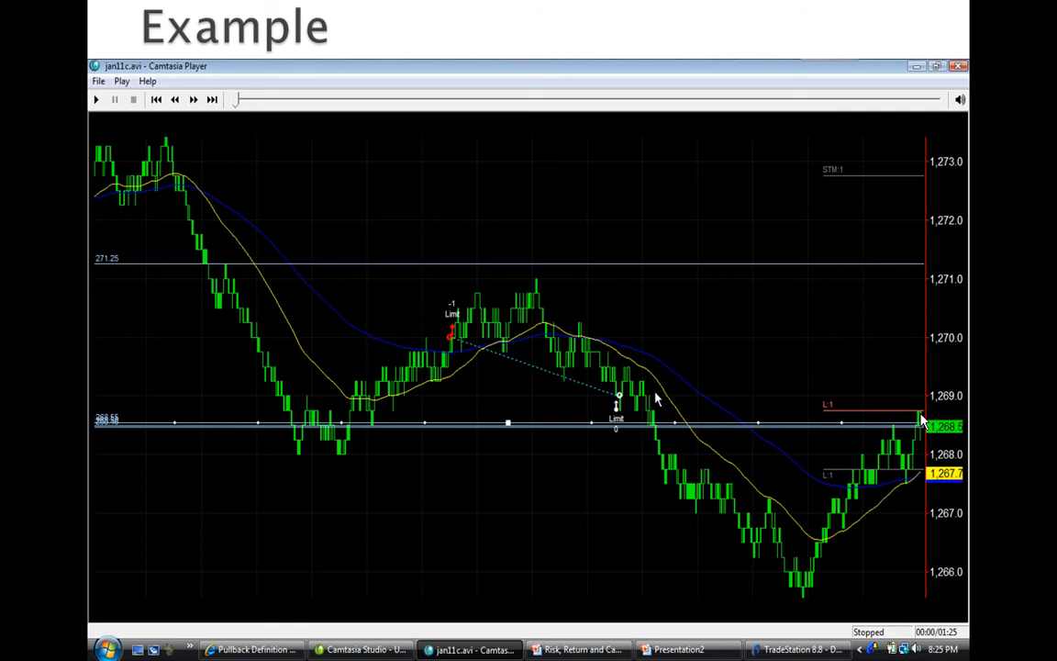
pyautogui.moveTo(316, 385)
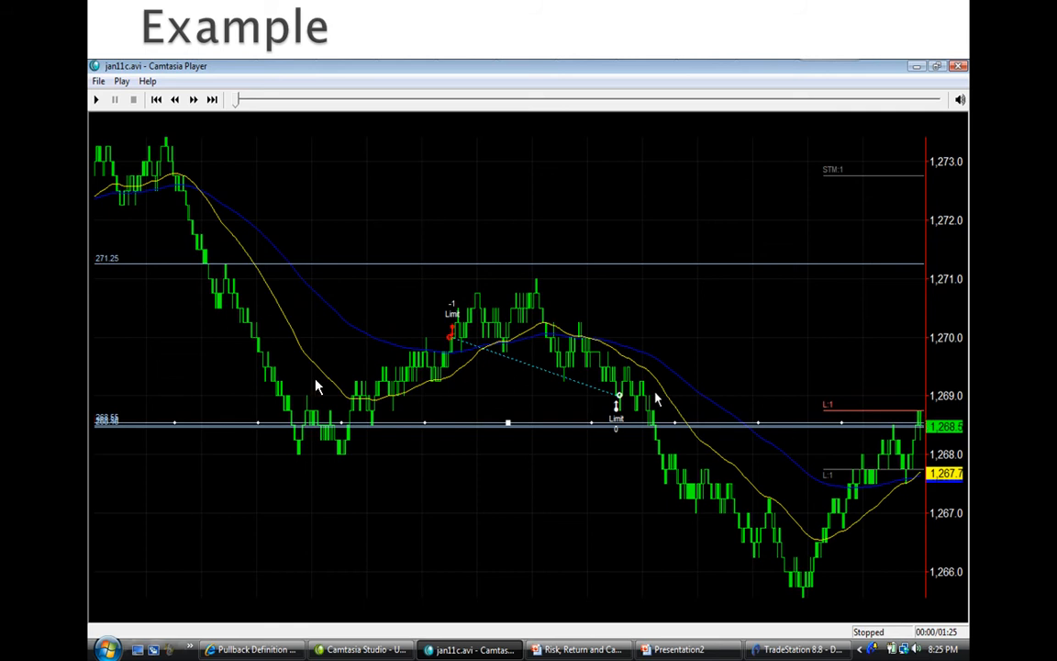
pyautogui.moveTo(441, 342)
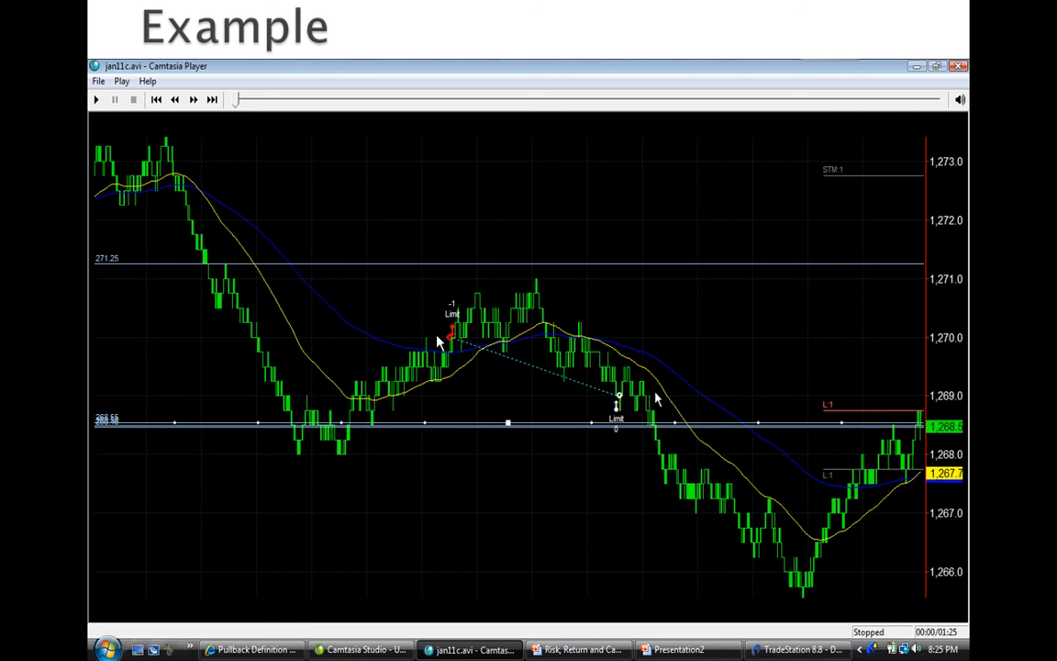
pyautogui.moveTo(451, 134)
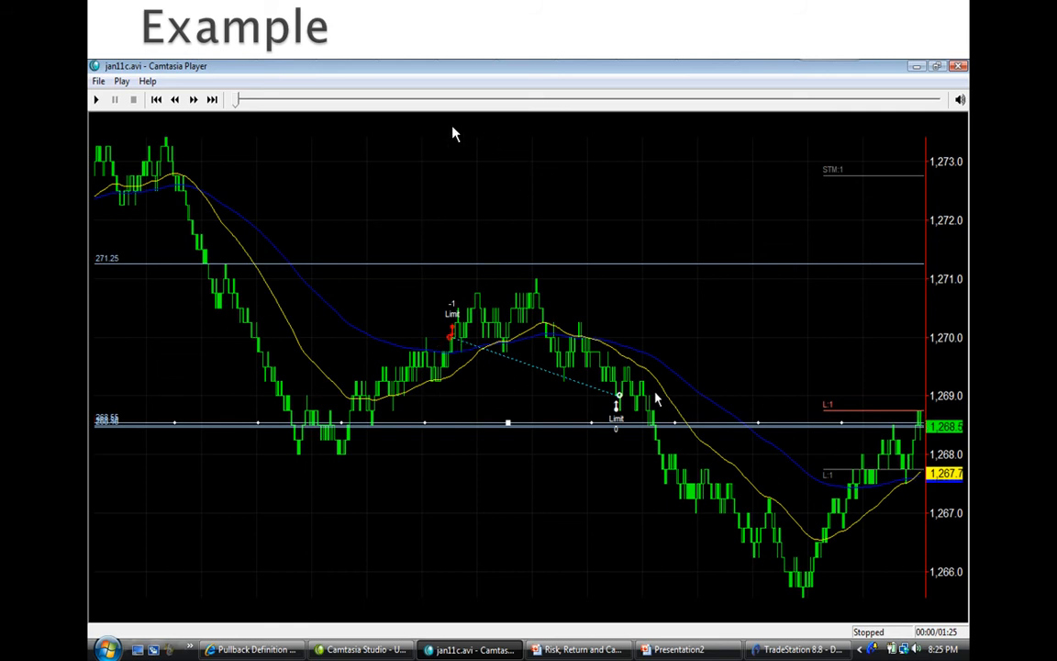
pyautogui.moveTo(513, 131)
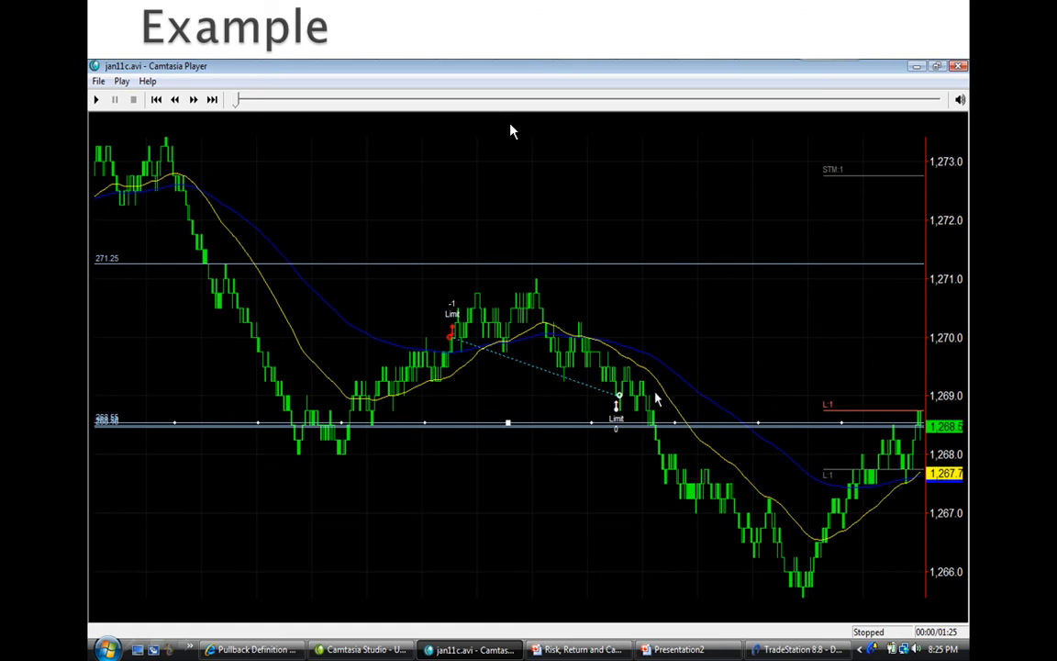
pyautogui.moveTo(495, 126)
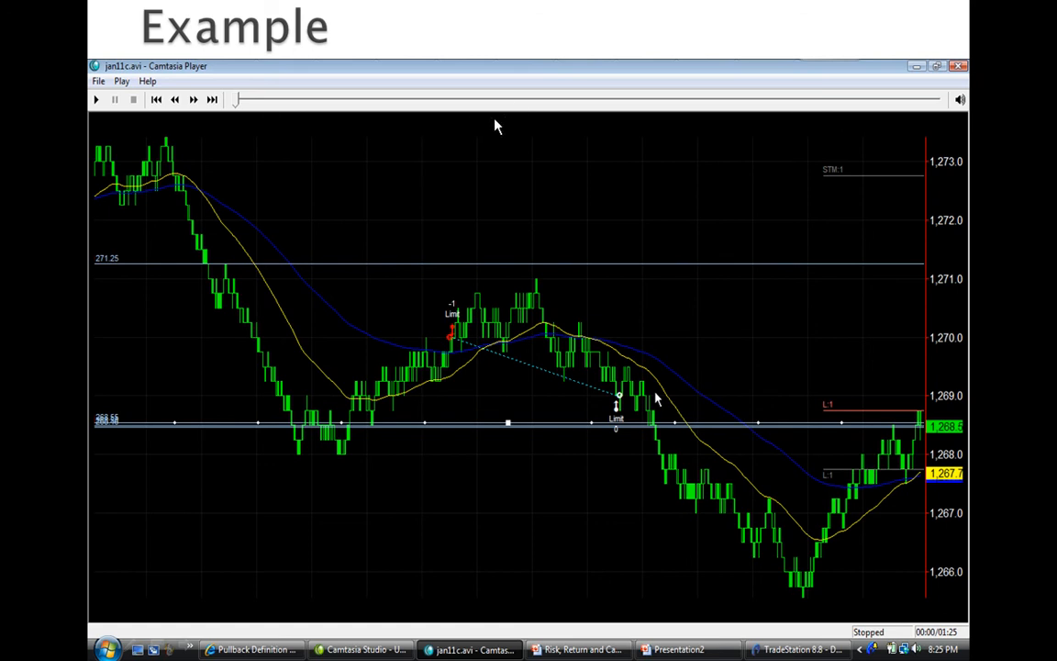
pyautogui.moveTo(597, 168)
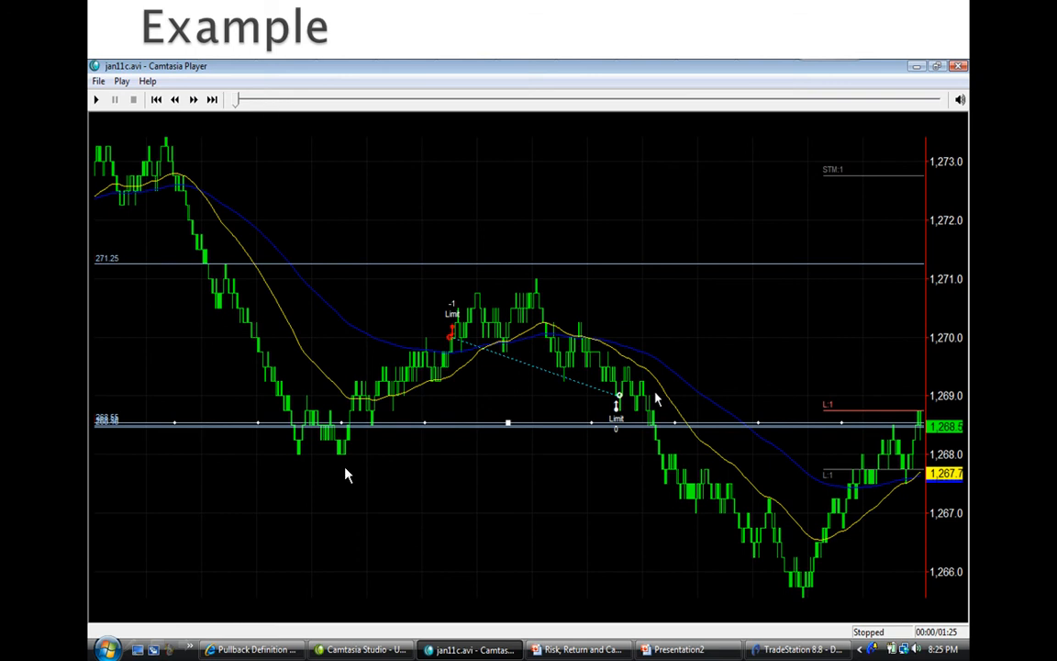
pyautogui.moveTo(347, 402)
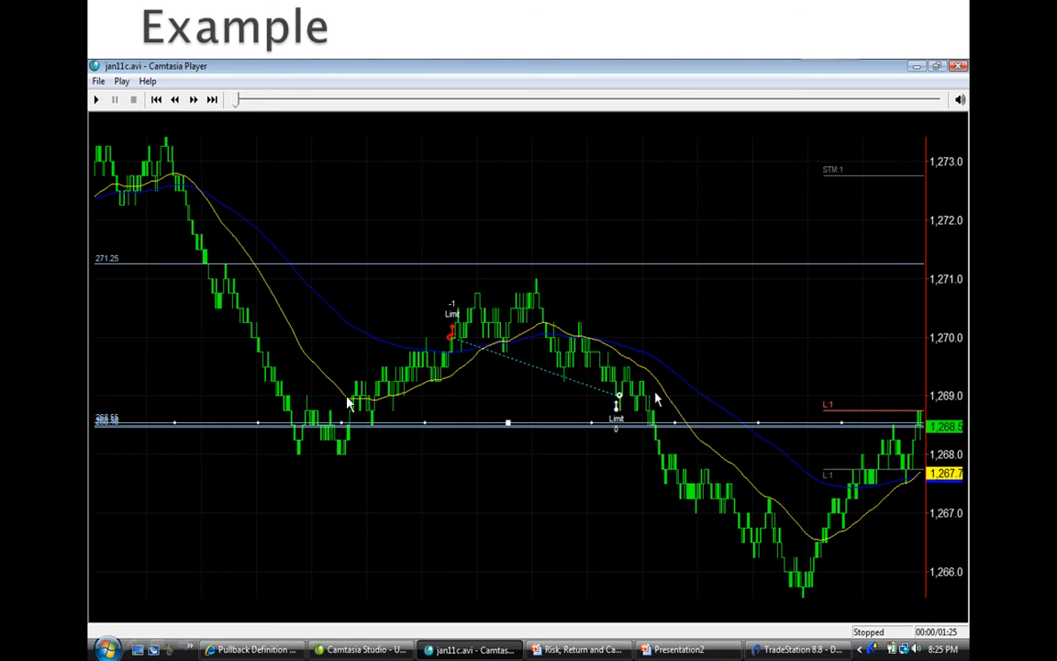
pyautogui.moveTo(624, 366)
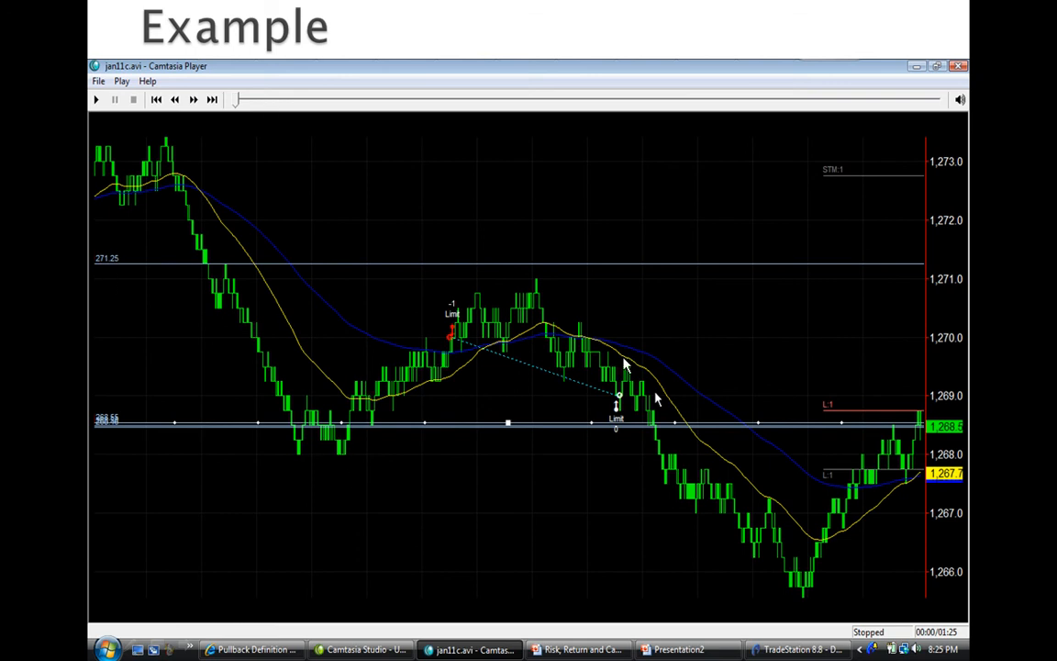
pyautogui.moveTo(779, 351)
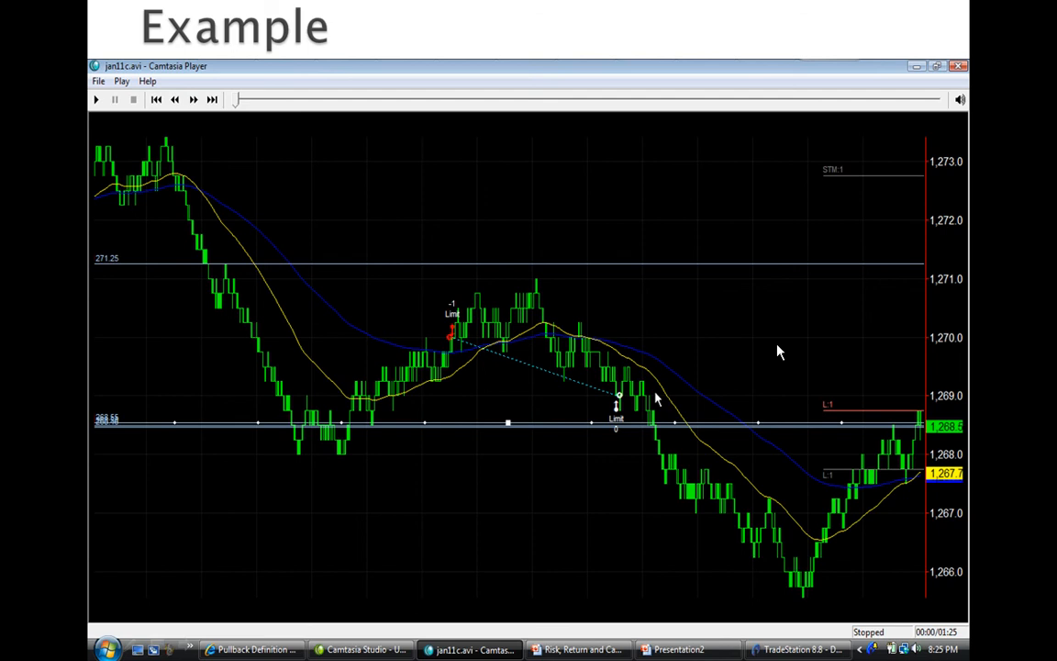